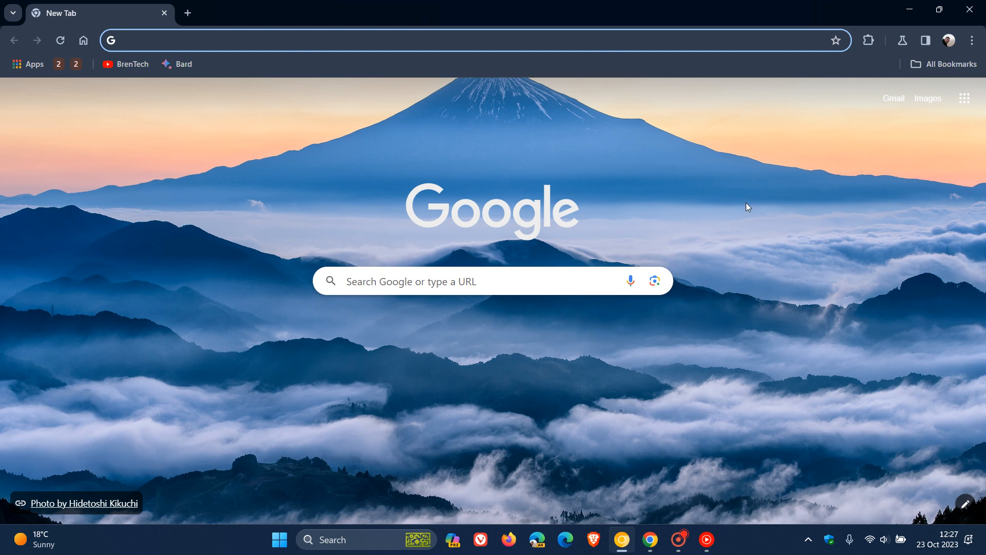
{"action": "mouse_move", "coordinate": [782, 193]}
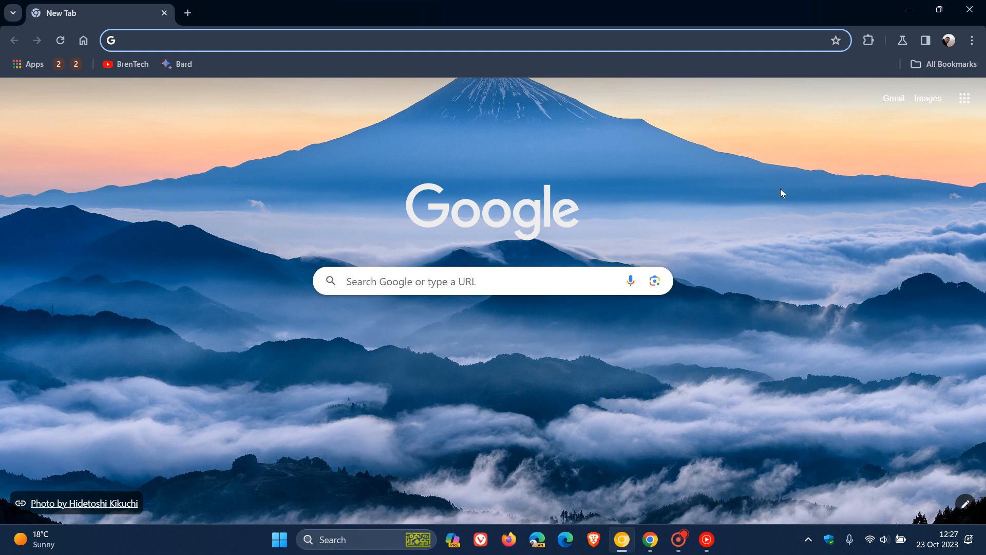
Bring up Chrome's main menu from the three-dot button on the new tab page.
{"action": "left_click", "coordinate": [971, 40]}
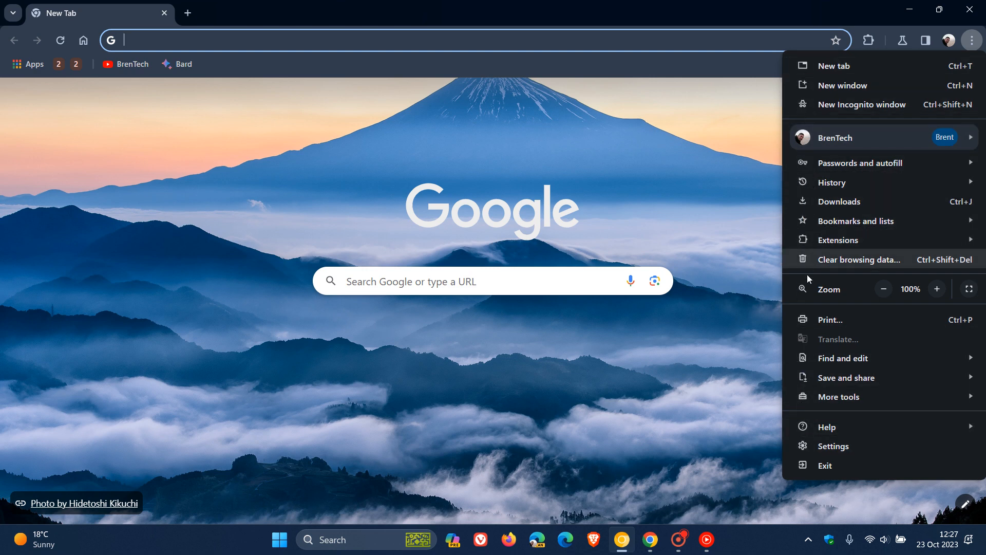
{"action": "mouse_move", "coordinate": [828, 427]}
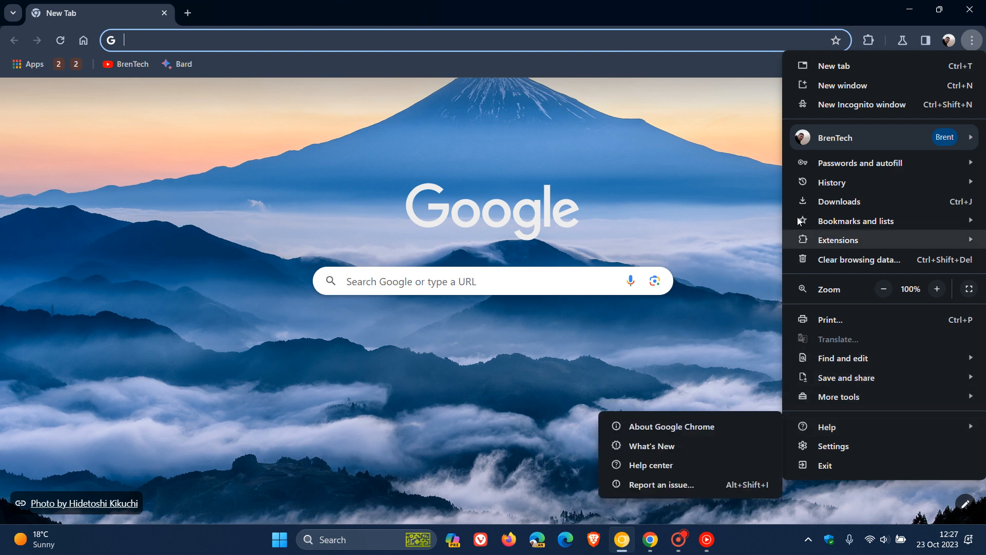
Dismiss Chrome's main menu by clicking away on the page.
{"action": "left_click", "coordinate": [738, 143]}
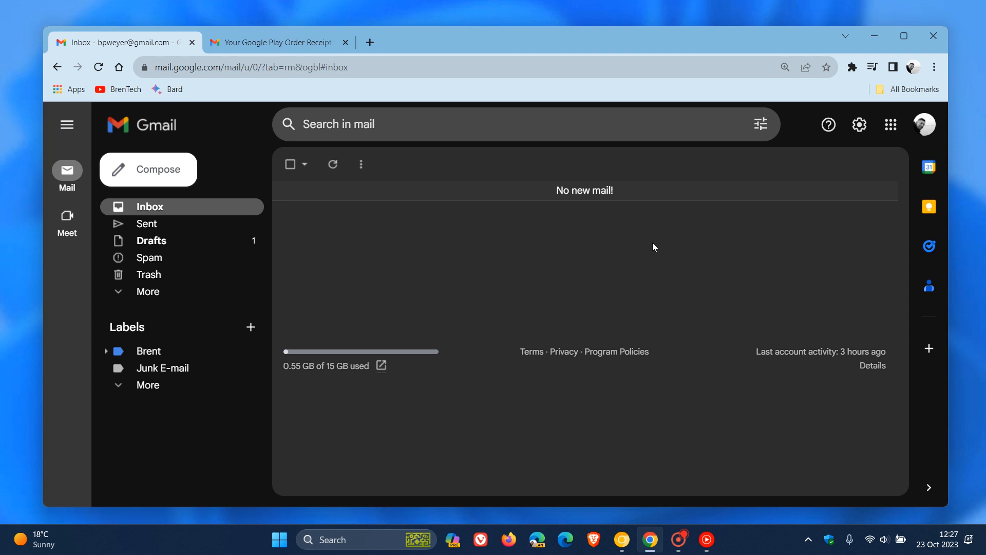
Show the Google Play order receipt with its More actions list open beside Reply.
{"action": "left_click", "coordinate": [273, 43]}
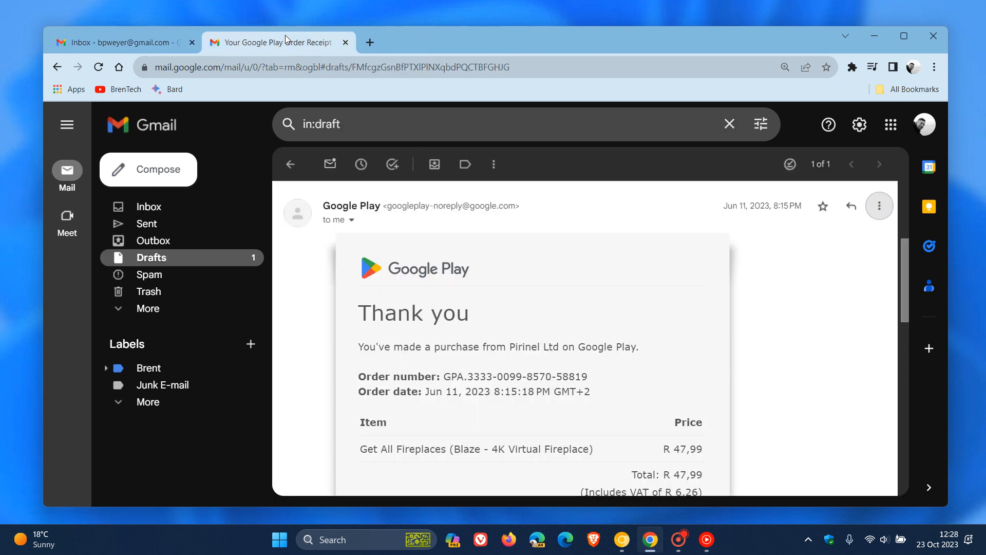
{"action": "mouse_move", "coordinate": [879, 205]}
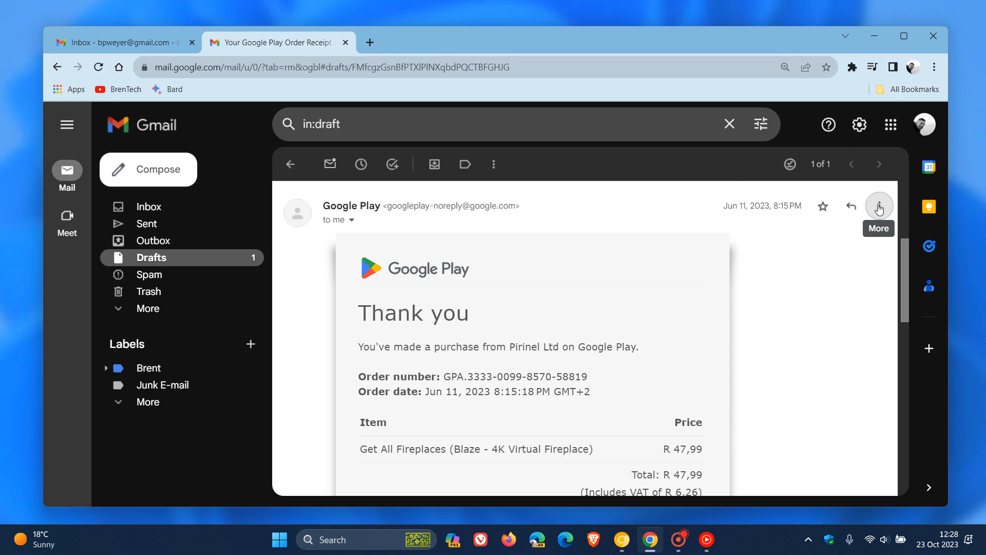
{"action": "left_click", "coordinate": [879, 206]}
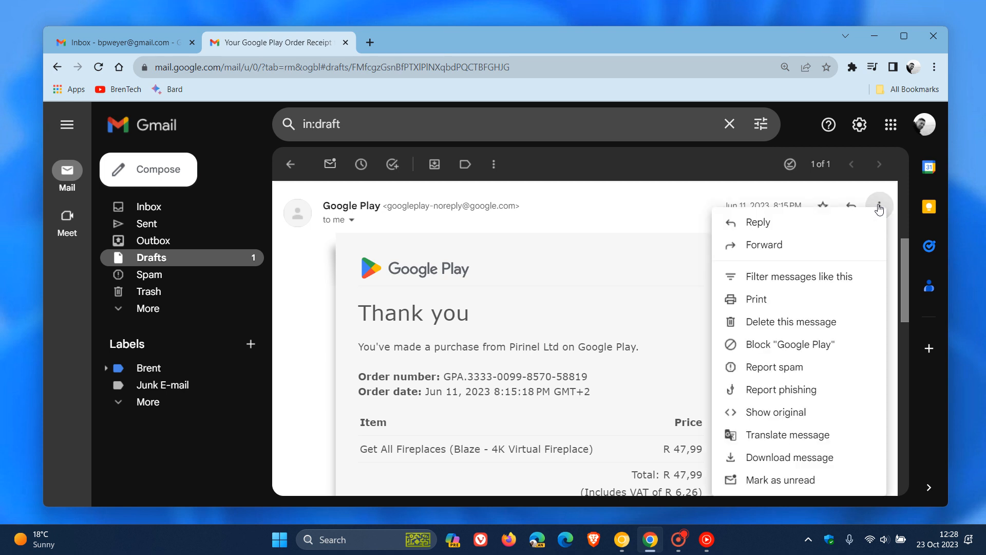
{"action": "mouse_move", "coordinate": [763, 244]}
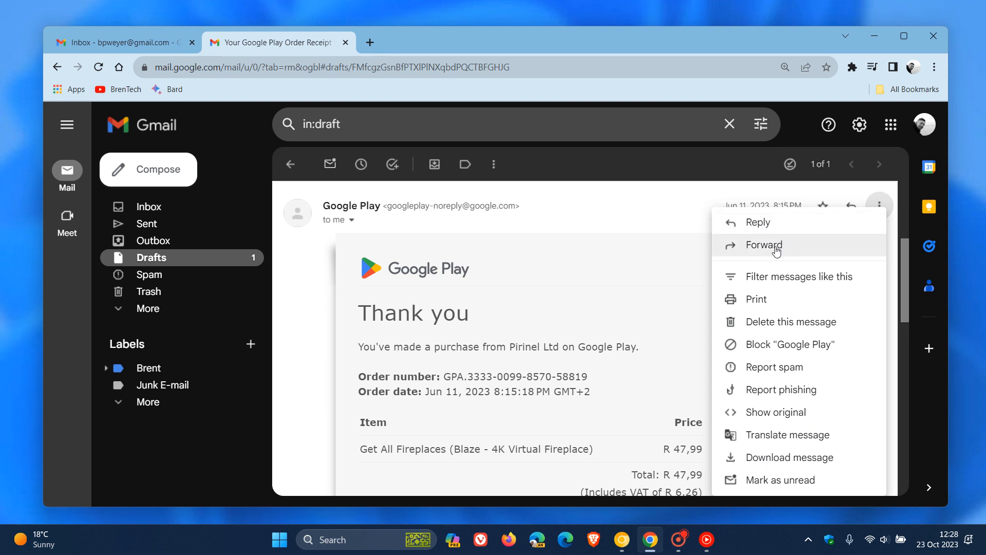
{"action": "mouse_move", "coordinate": [757, 222]}
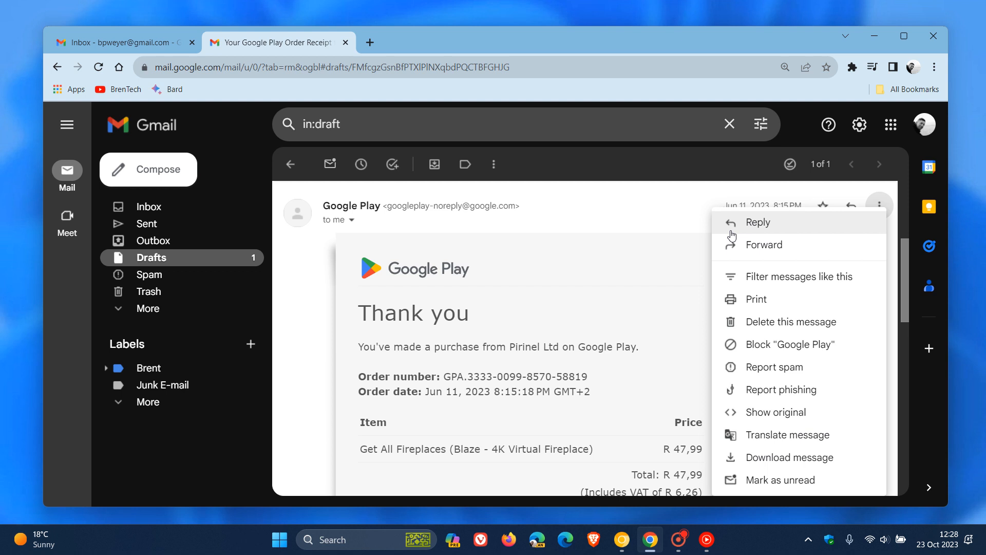
{"action": "mouse_move", "coordinate": [777, 412]}
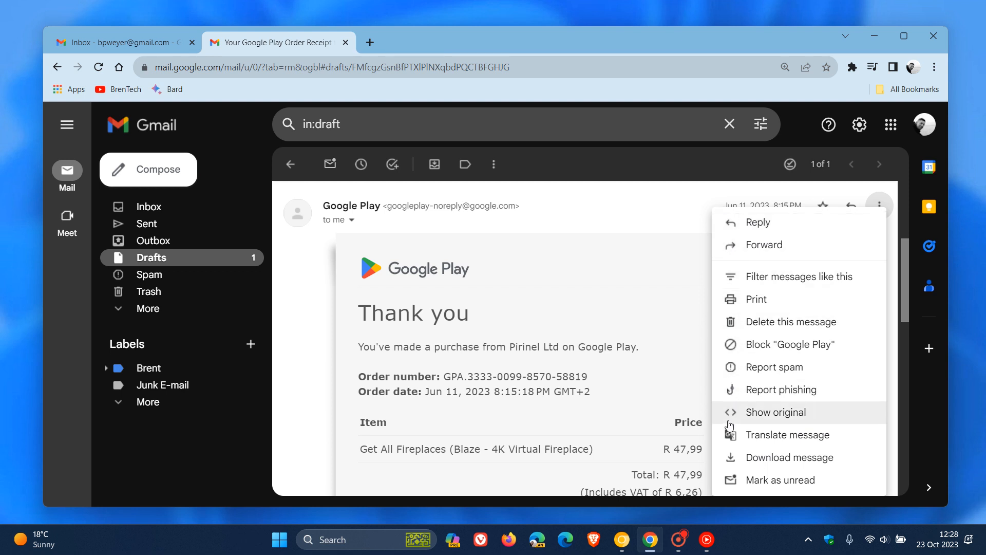
{"action": "mouse_move", "coordinate": [736, 290]}
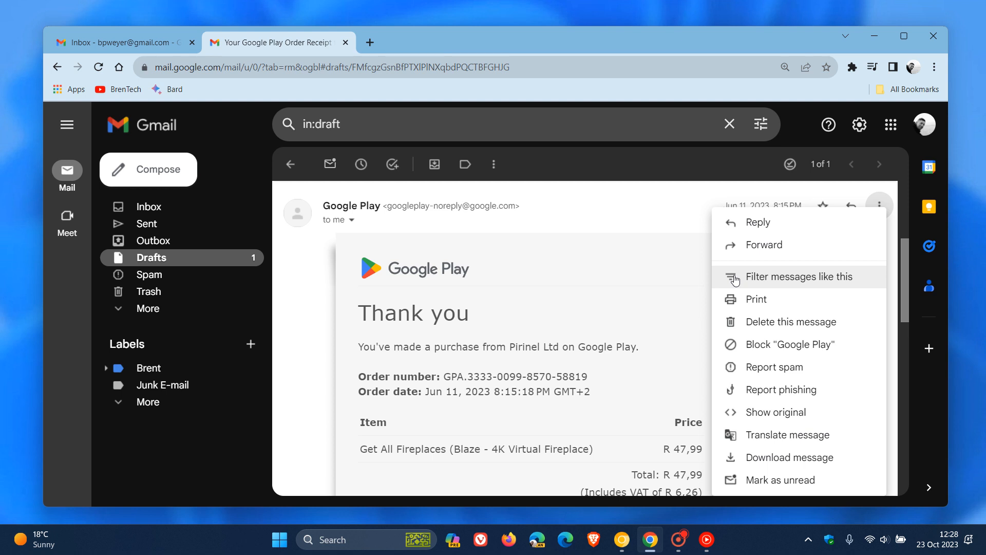
{"action": "mouse_move", "coordinate": [764, 245]}
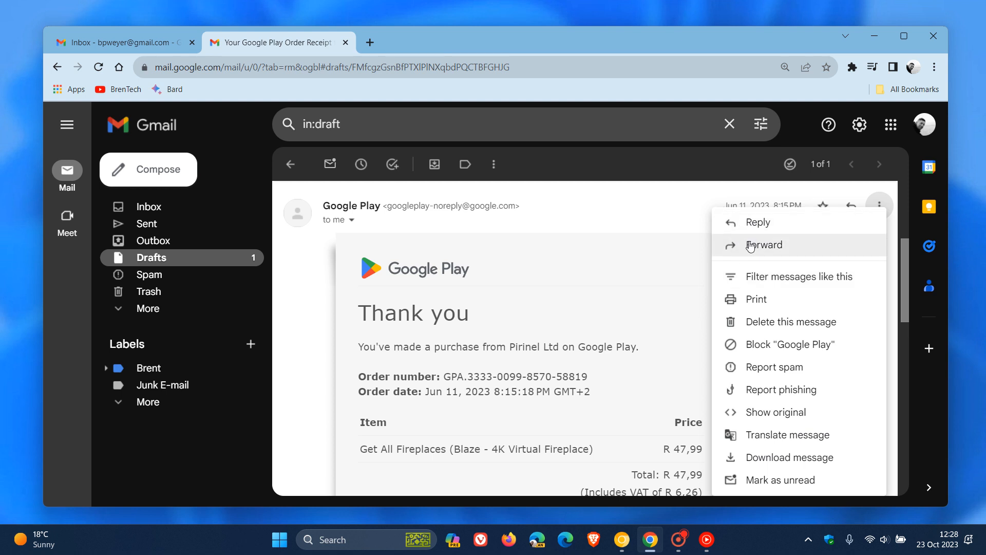
{"action": "mouse_move", "coordinate": [741, 285]}
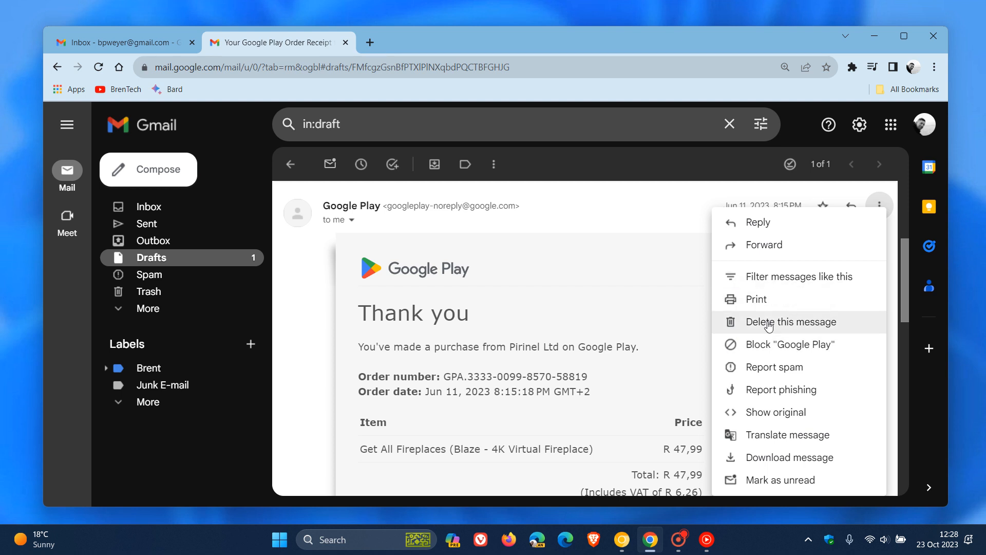
{"action": "mouse_move", "coordinate": [778, 361]}
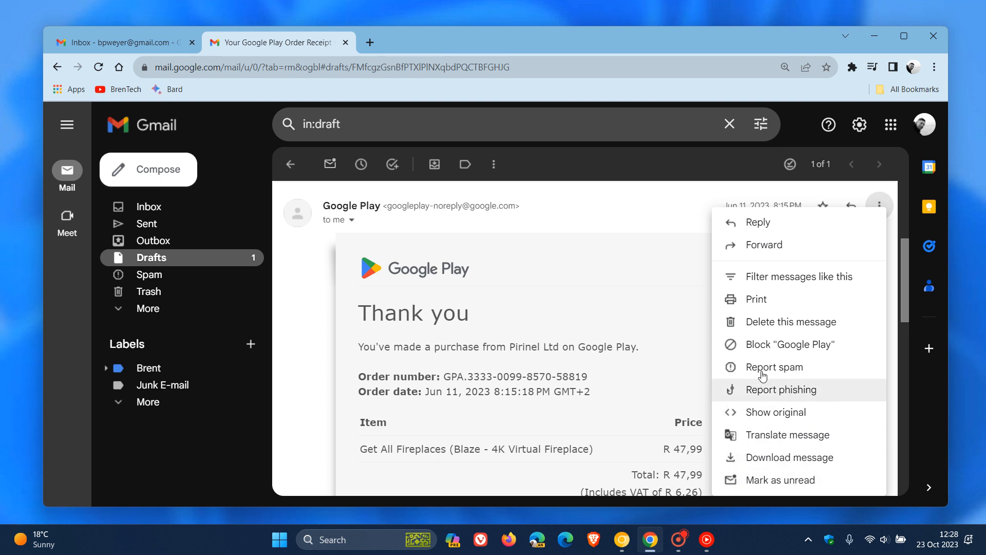
{"action": "mouse_move", "coordinate": [795, 276]}
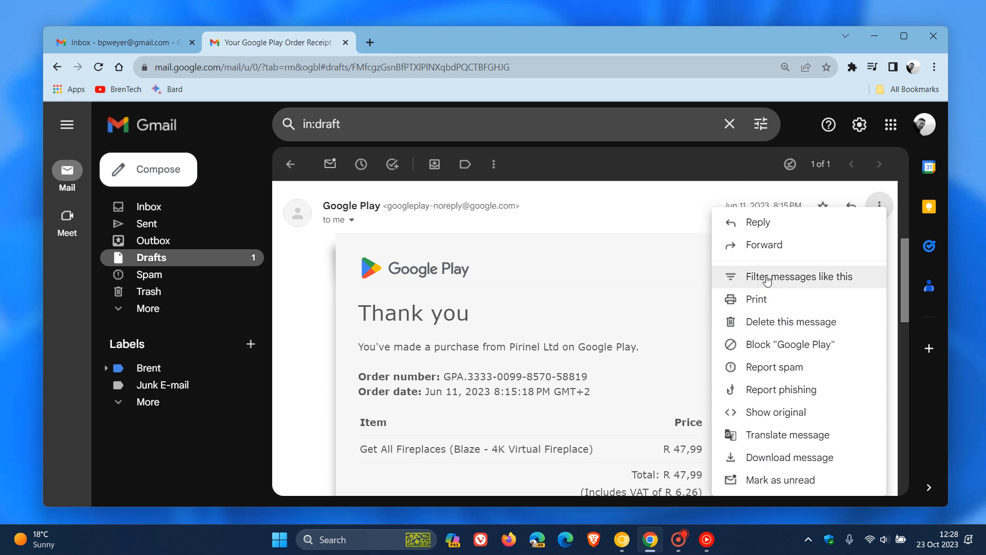
Close the receipt's actions list, return to the inbox, and switch Chrome windows.
{"action": "left_click", "coordinate": [654, 206]}
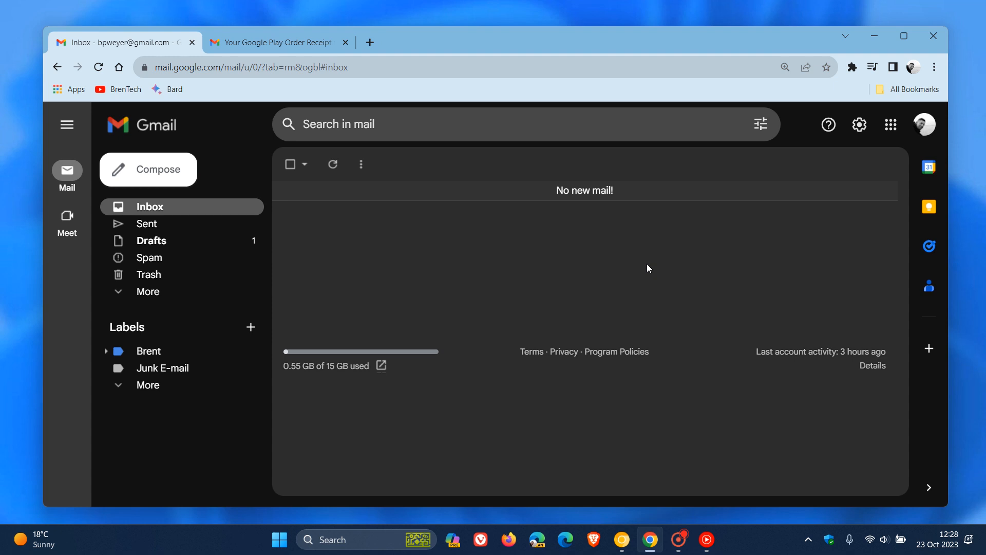
{"action": "mouse_move", "coordinate": [636, 268]}
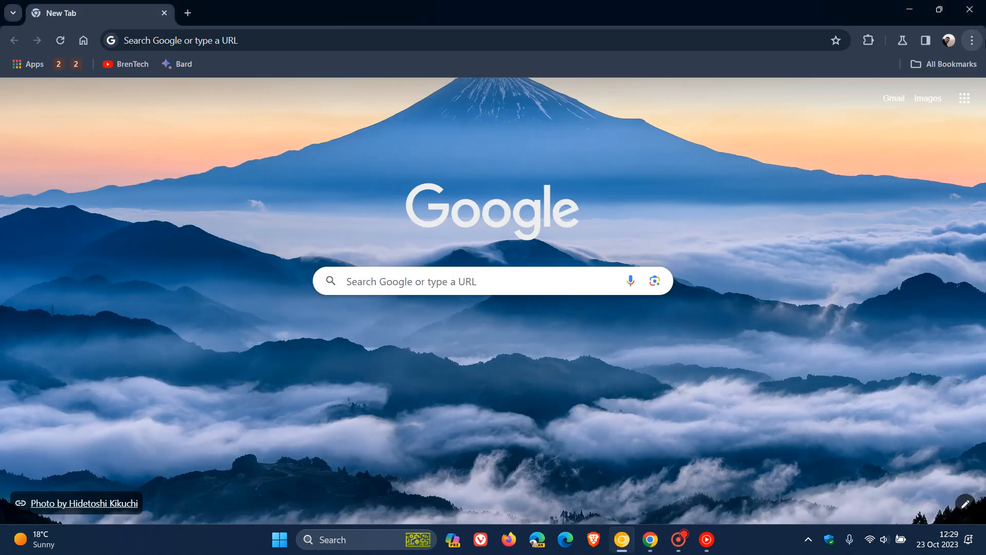
{"action": "left_click", "coordinate": [971, 40]}
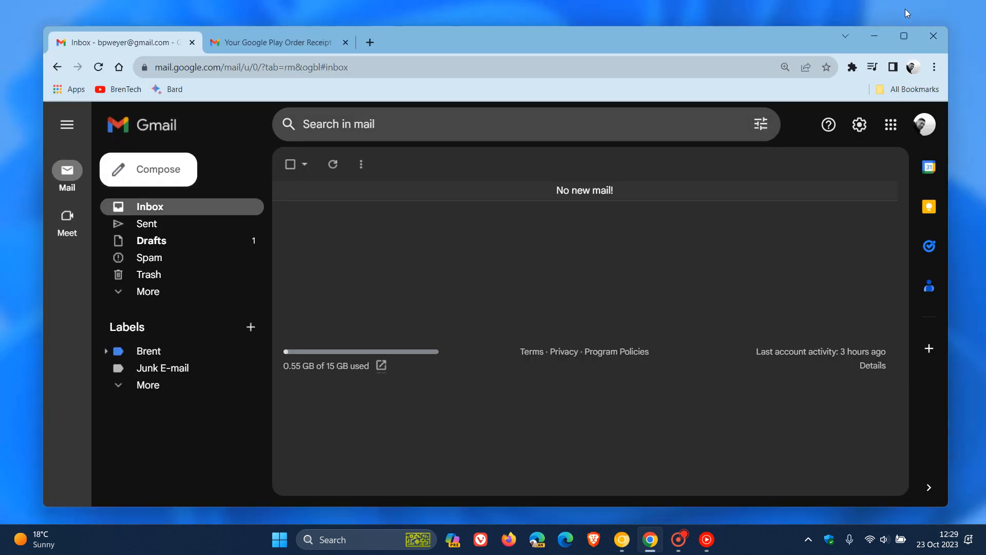
{"action": "mouse_move", "coordinate": [695, 285]}
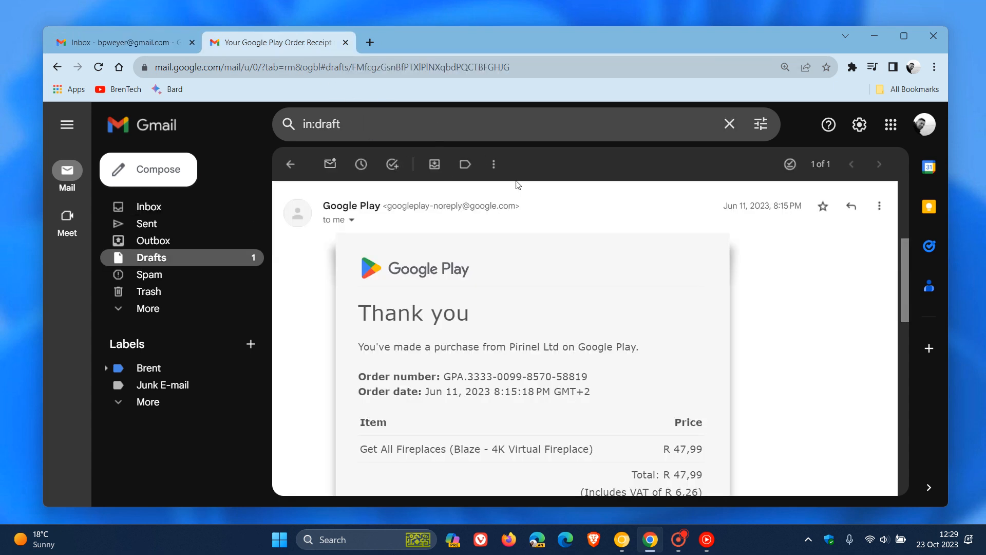
Reopen the More actions list on the Google Play order receipt message.
{"action": "left_click", "coordinate": [878, 205]}
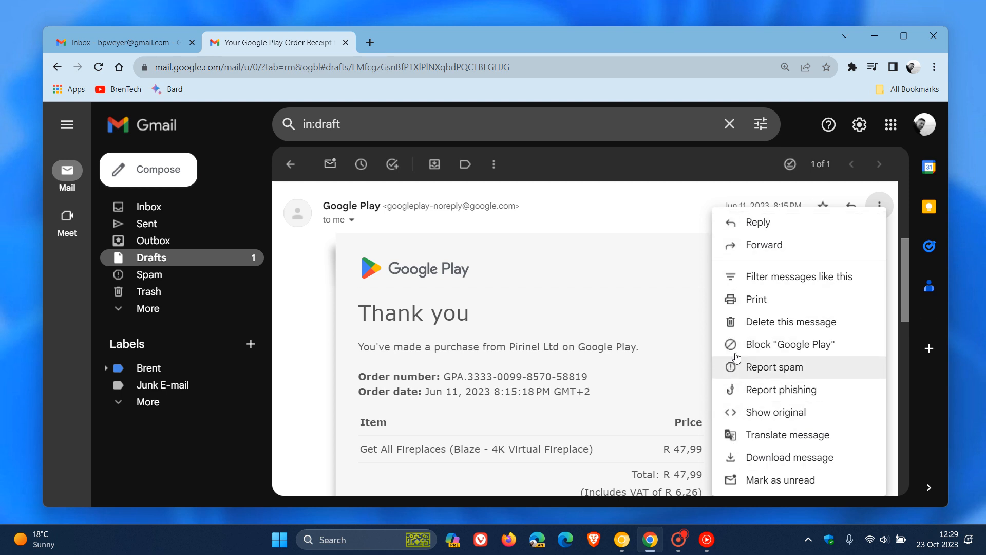
{"action": "mouse_move", "coordinate": [664, 211]}
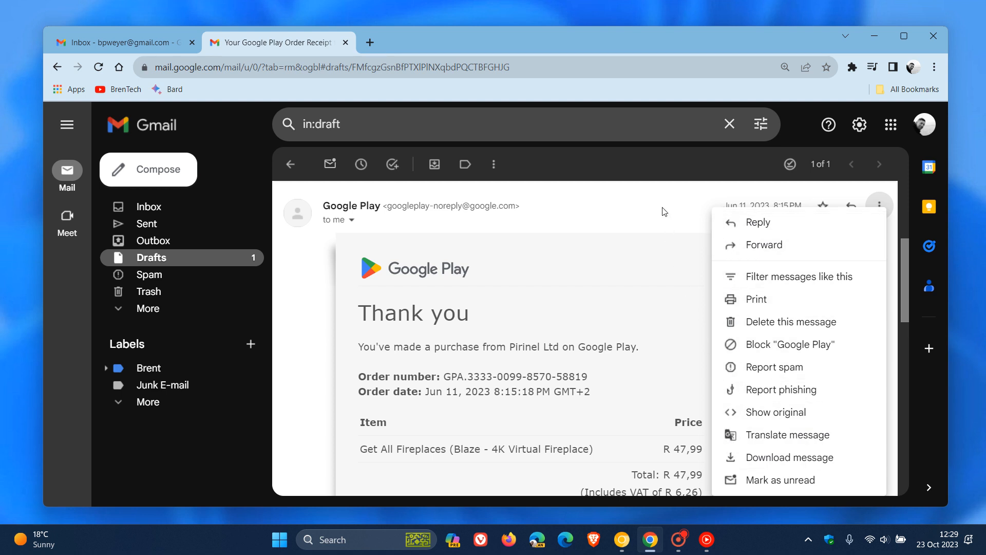
{"action": "left_click", "coordinate": [878, 205]}
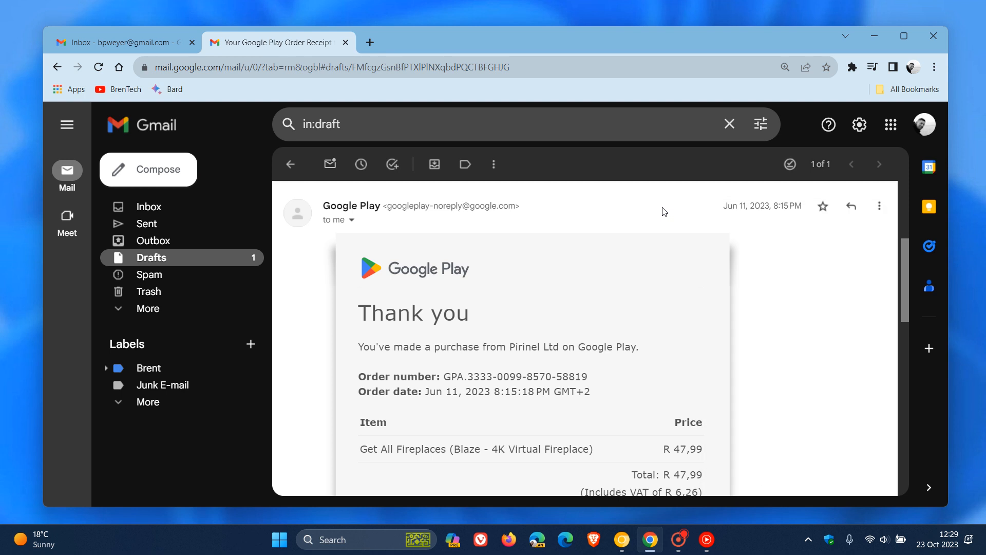